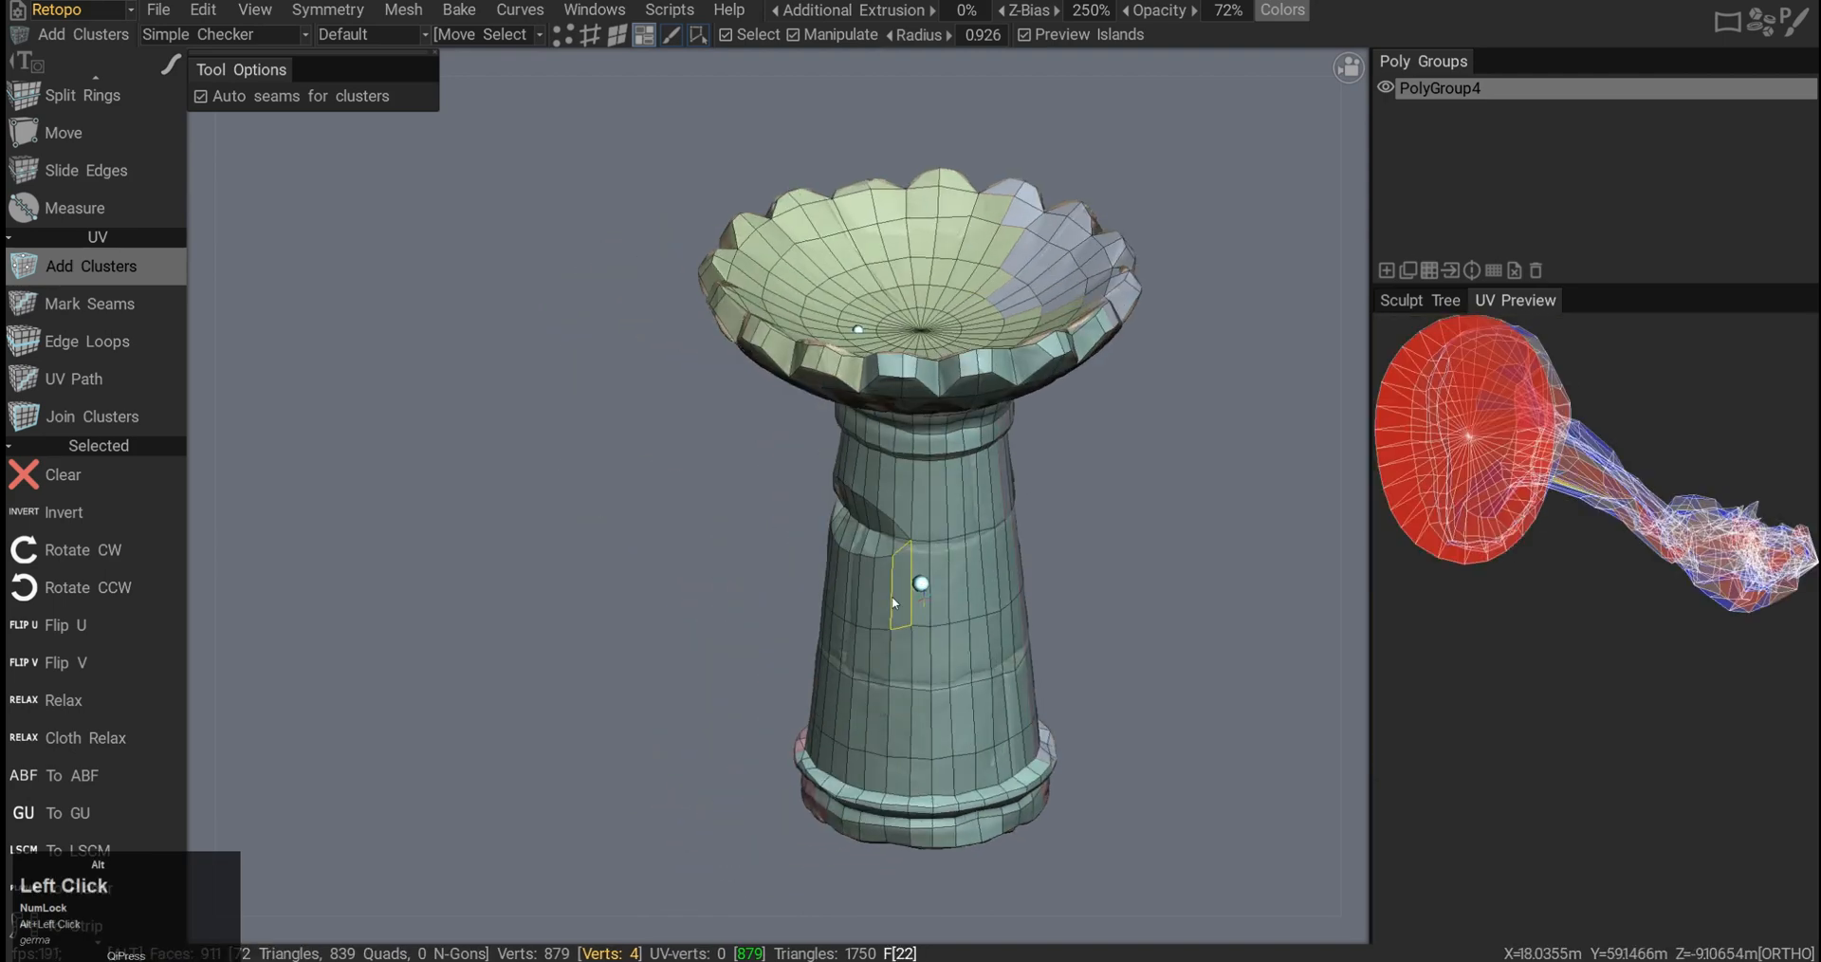
# Place a cluster point on the birdbath column with Add Clusters.
pyautogui.click(89, 304)
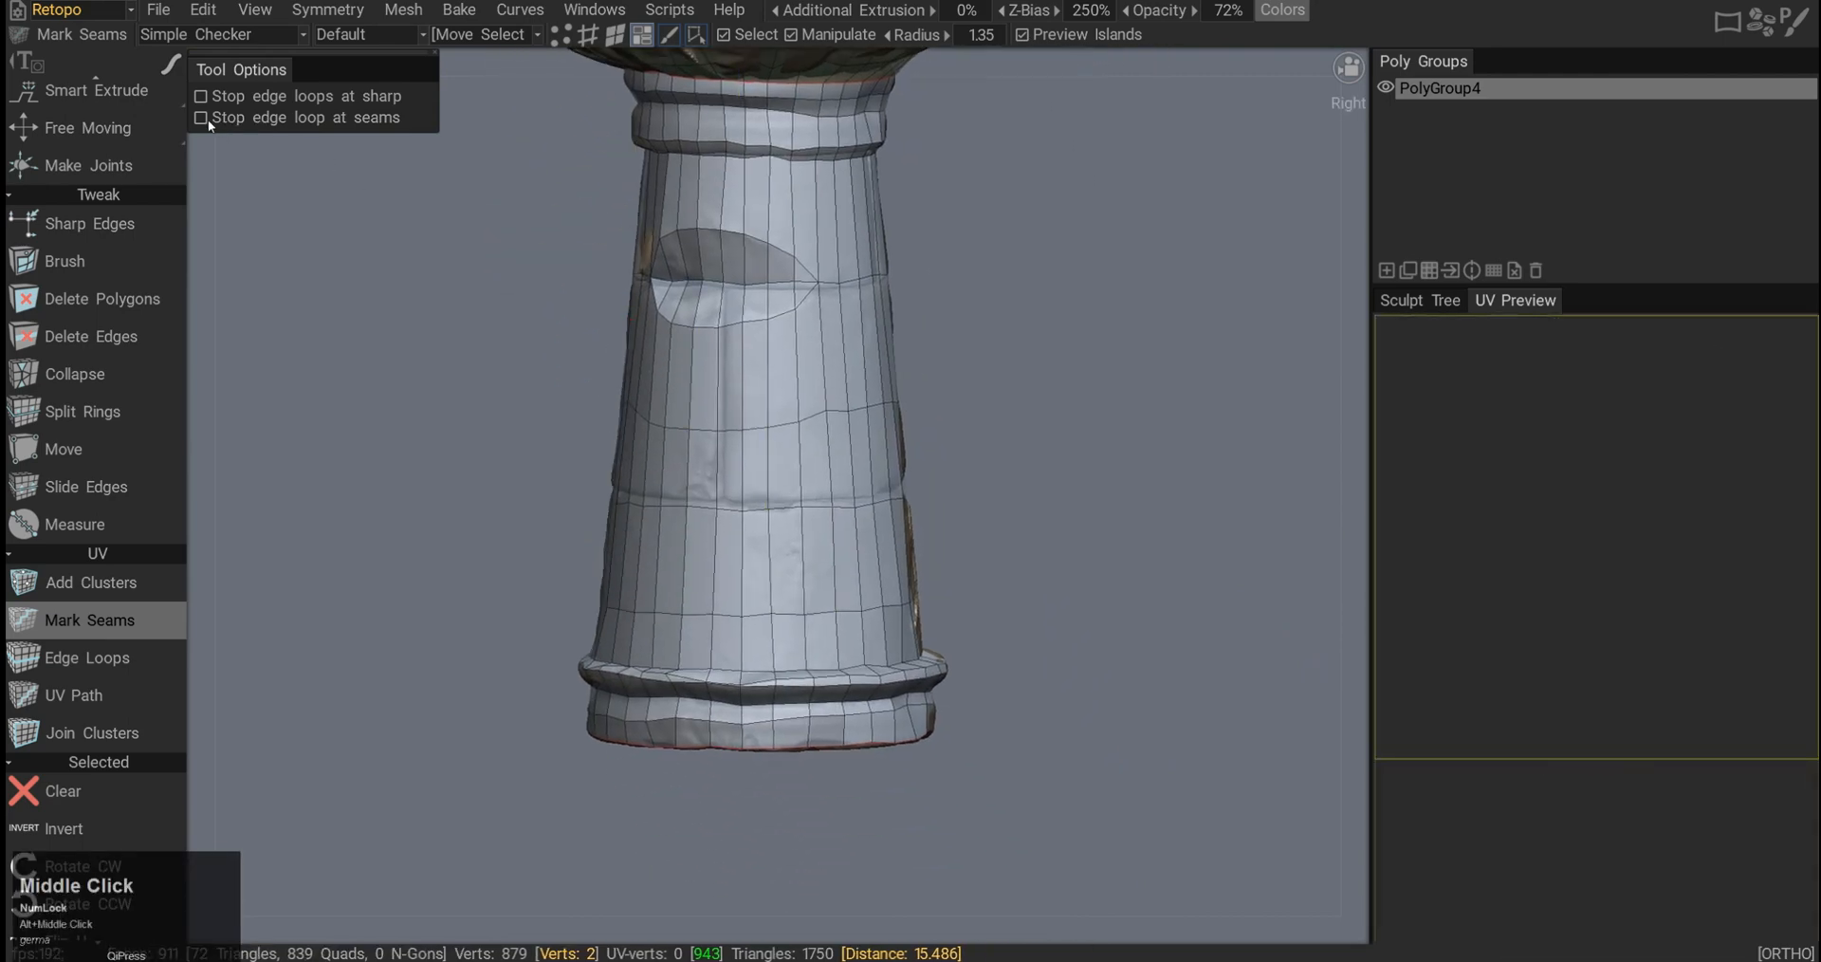
# Enable 'Stop edge loop at seams' and mark a vertical seam down the column.
pyautogui.click(201, 118)
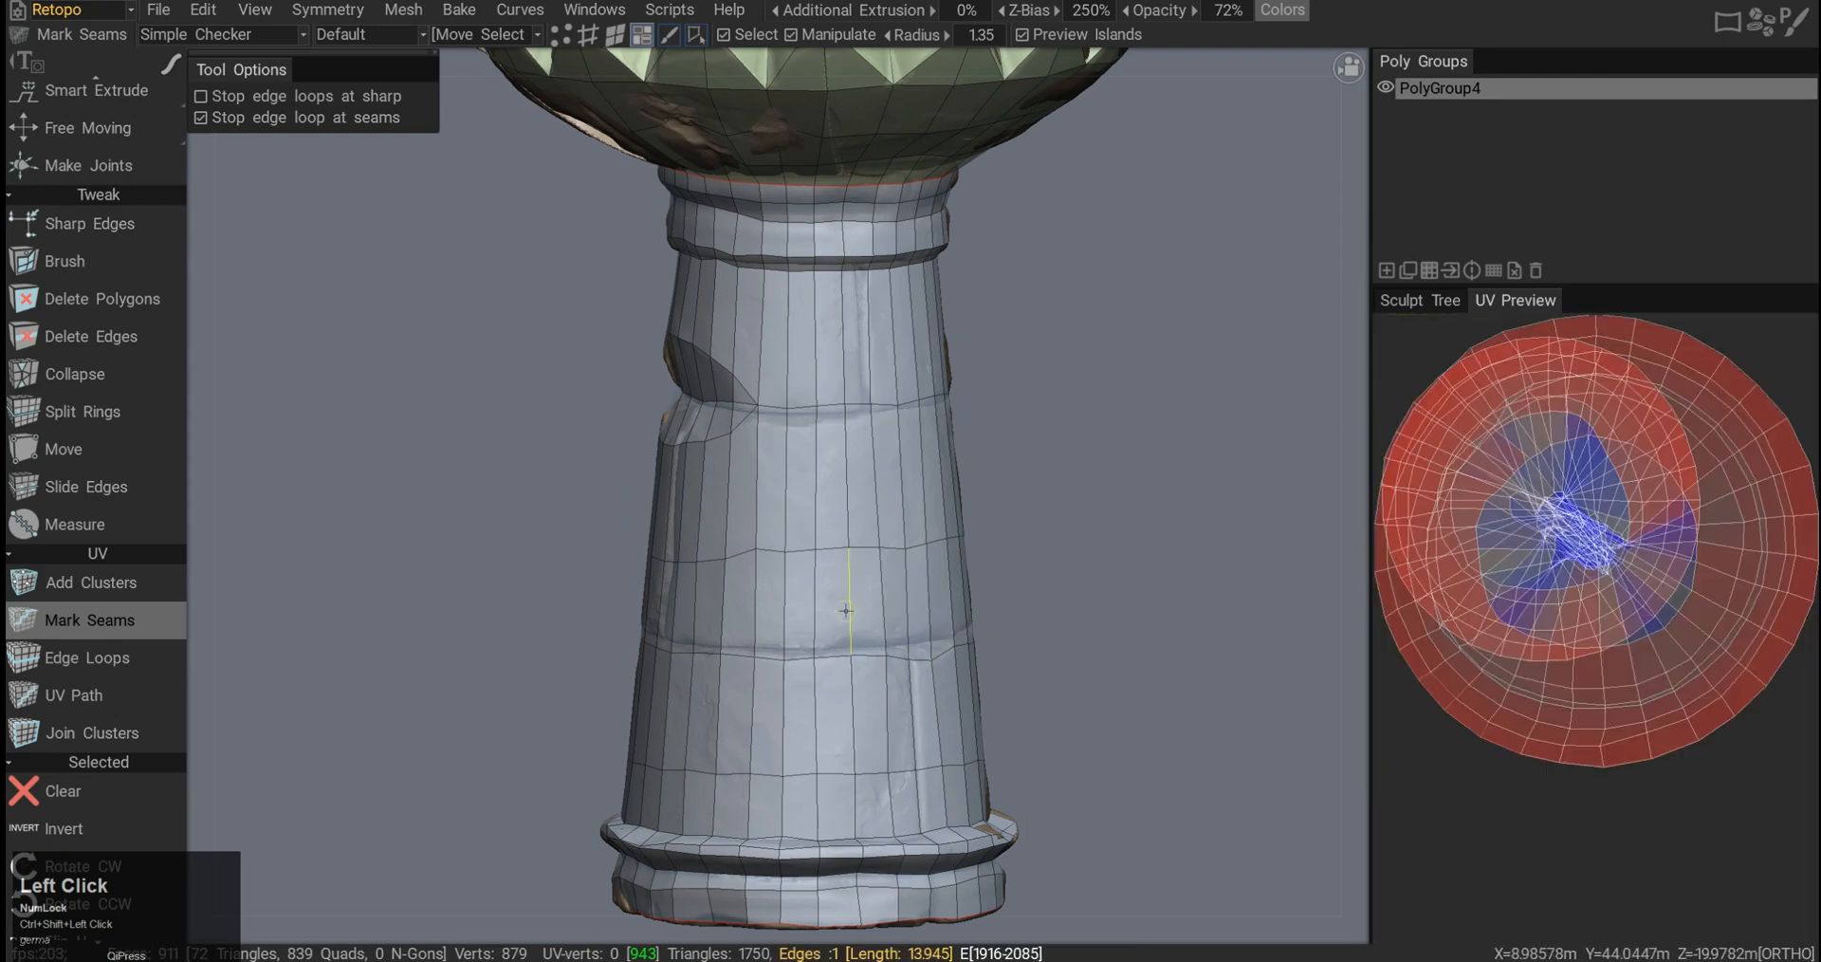
pyautogui.click(929, 458)
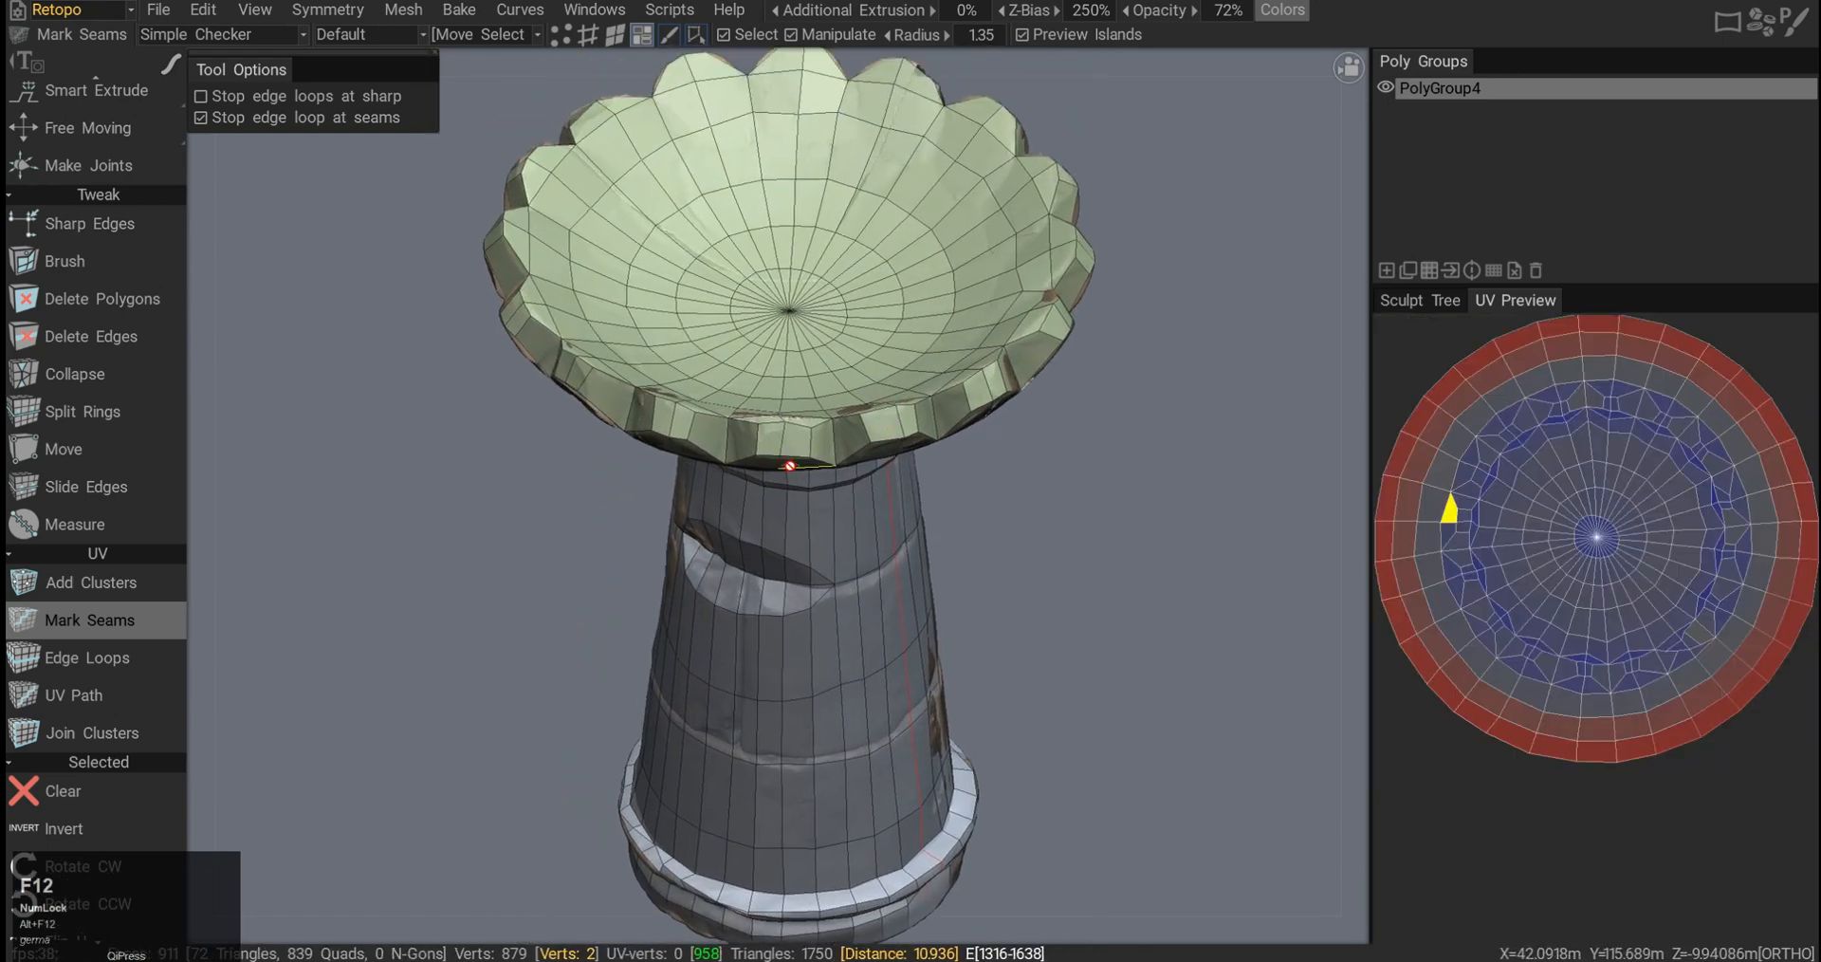
# Switch to the Edge Loops tool for seaming the pedestal base.
pyautogui.click(85, 659)
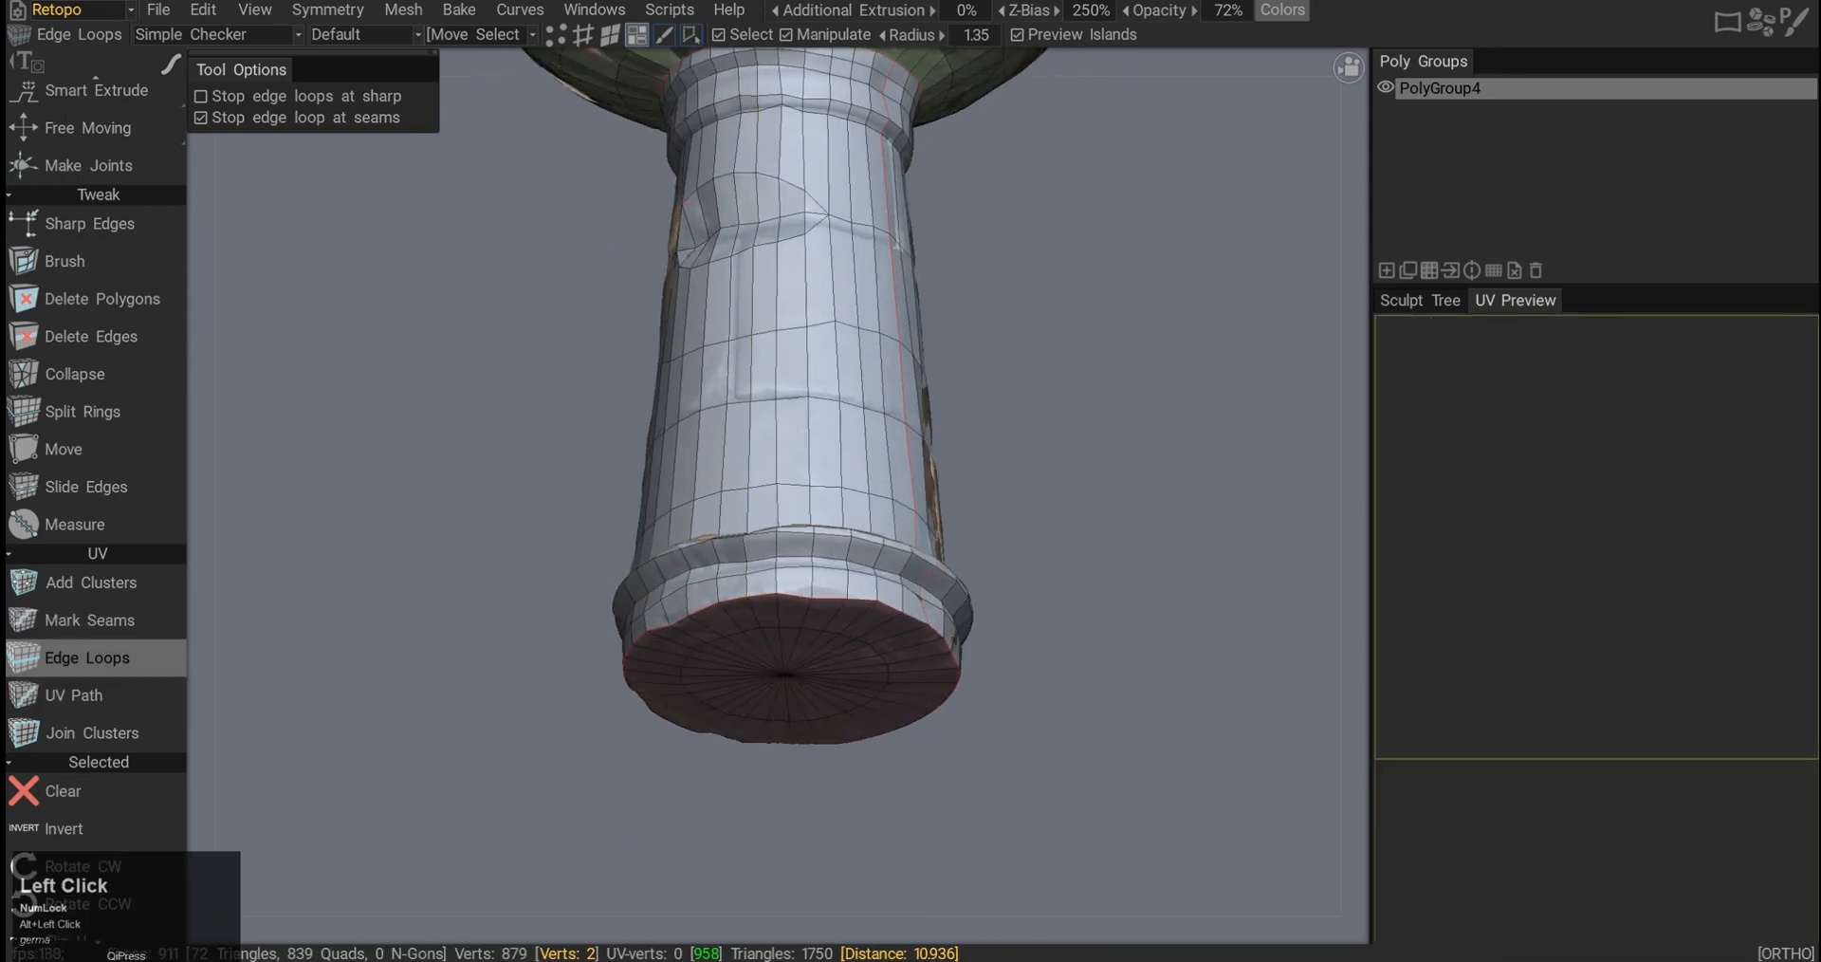
pyautogui.moveTo(140, 702)
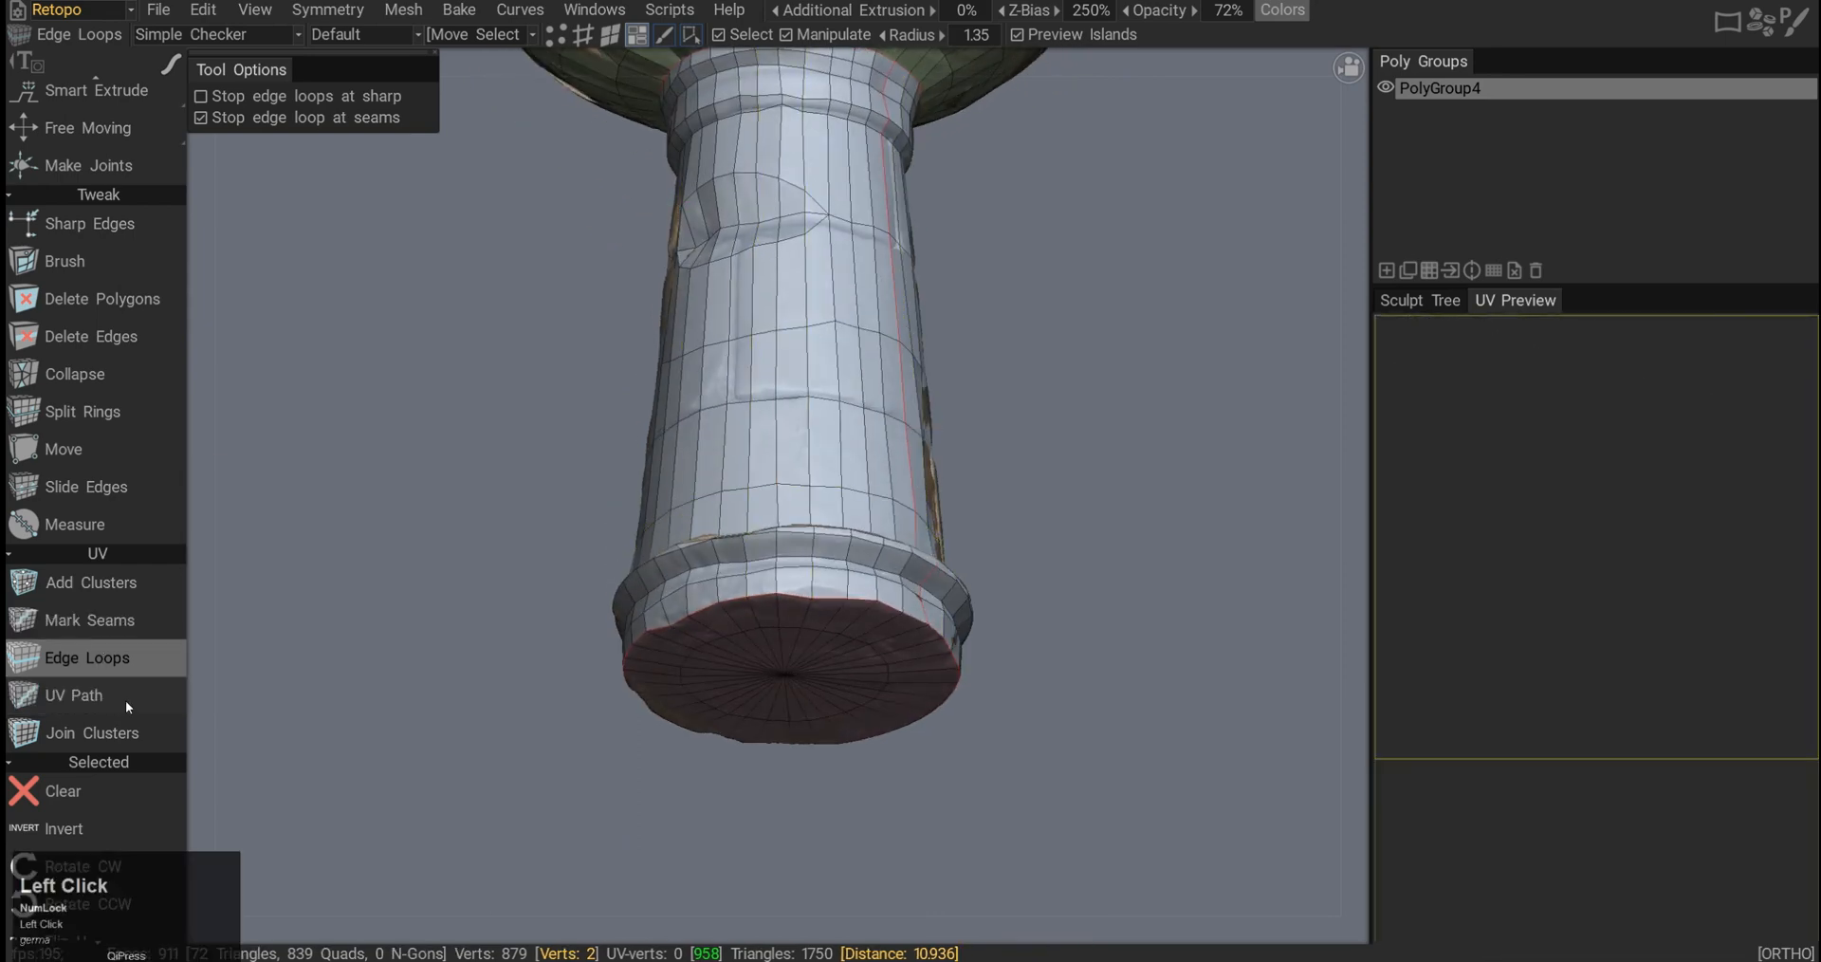
# Trace a UV Path seam around the bowl's scalloped rim, adjusting a rim point.
pyautogui.click(74, 694)
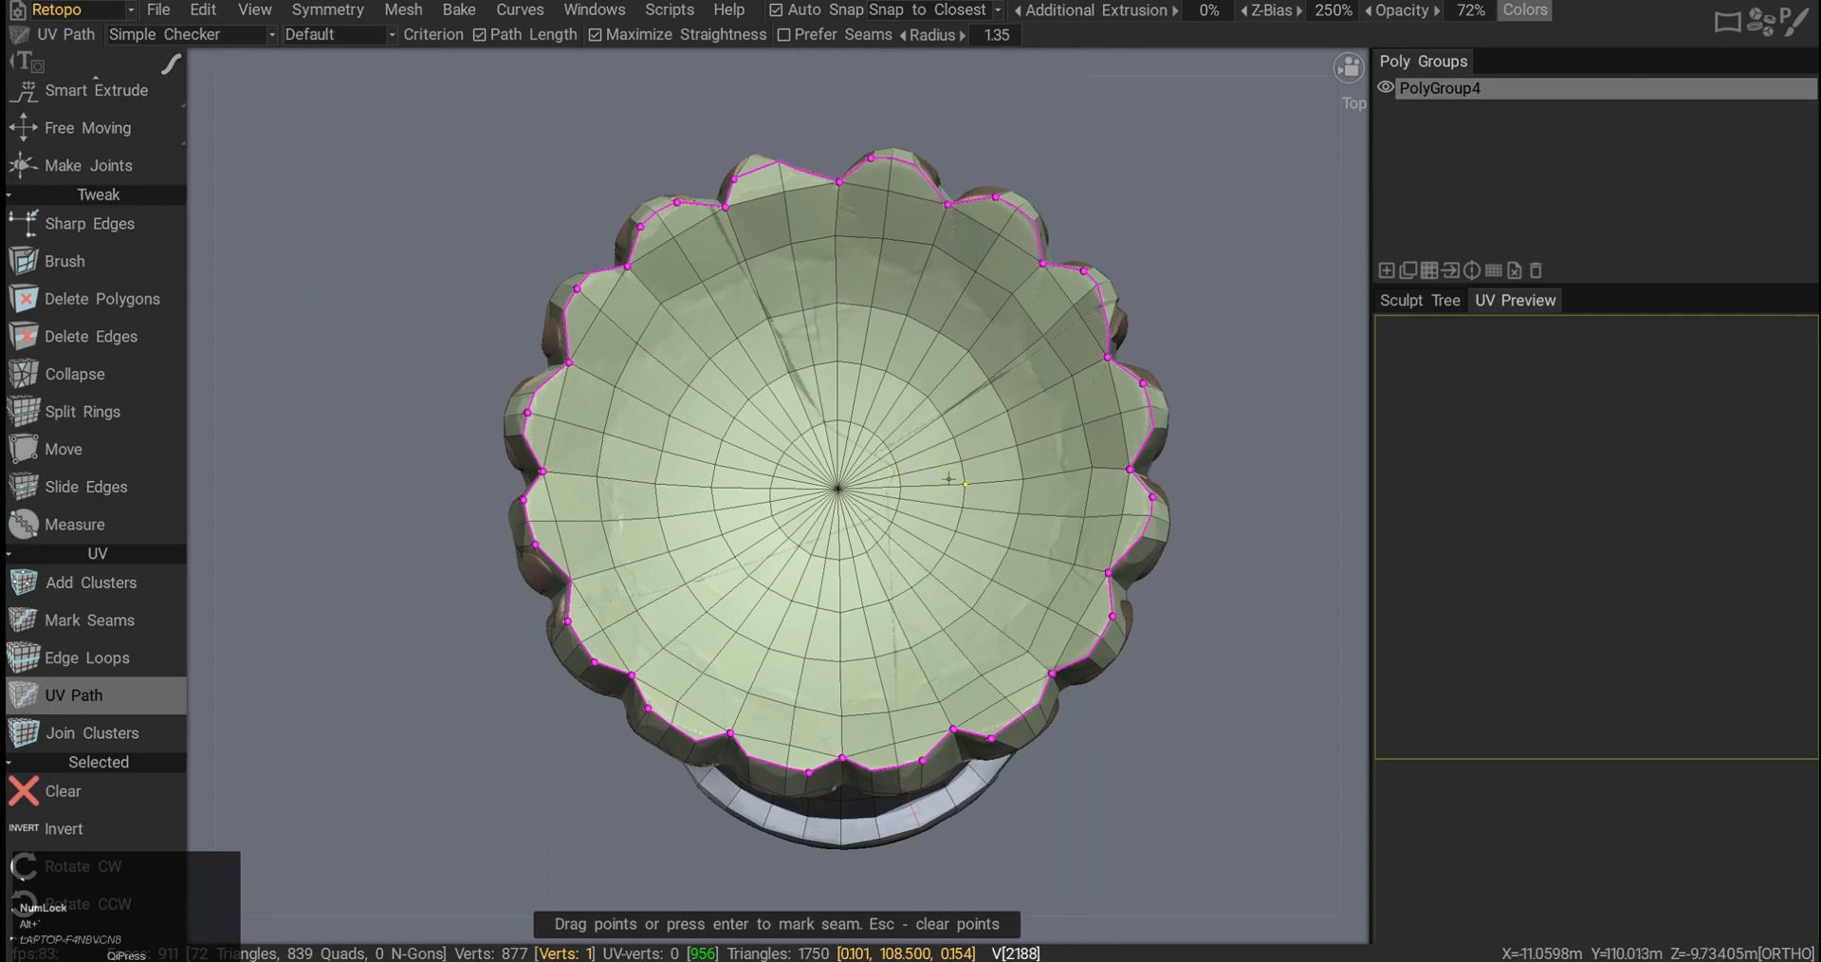
pyautogui.moveTo(837, 465); pyautogui.dragTo(837, 557)
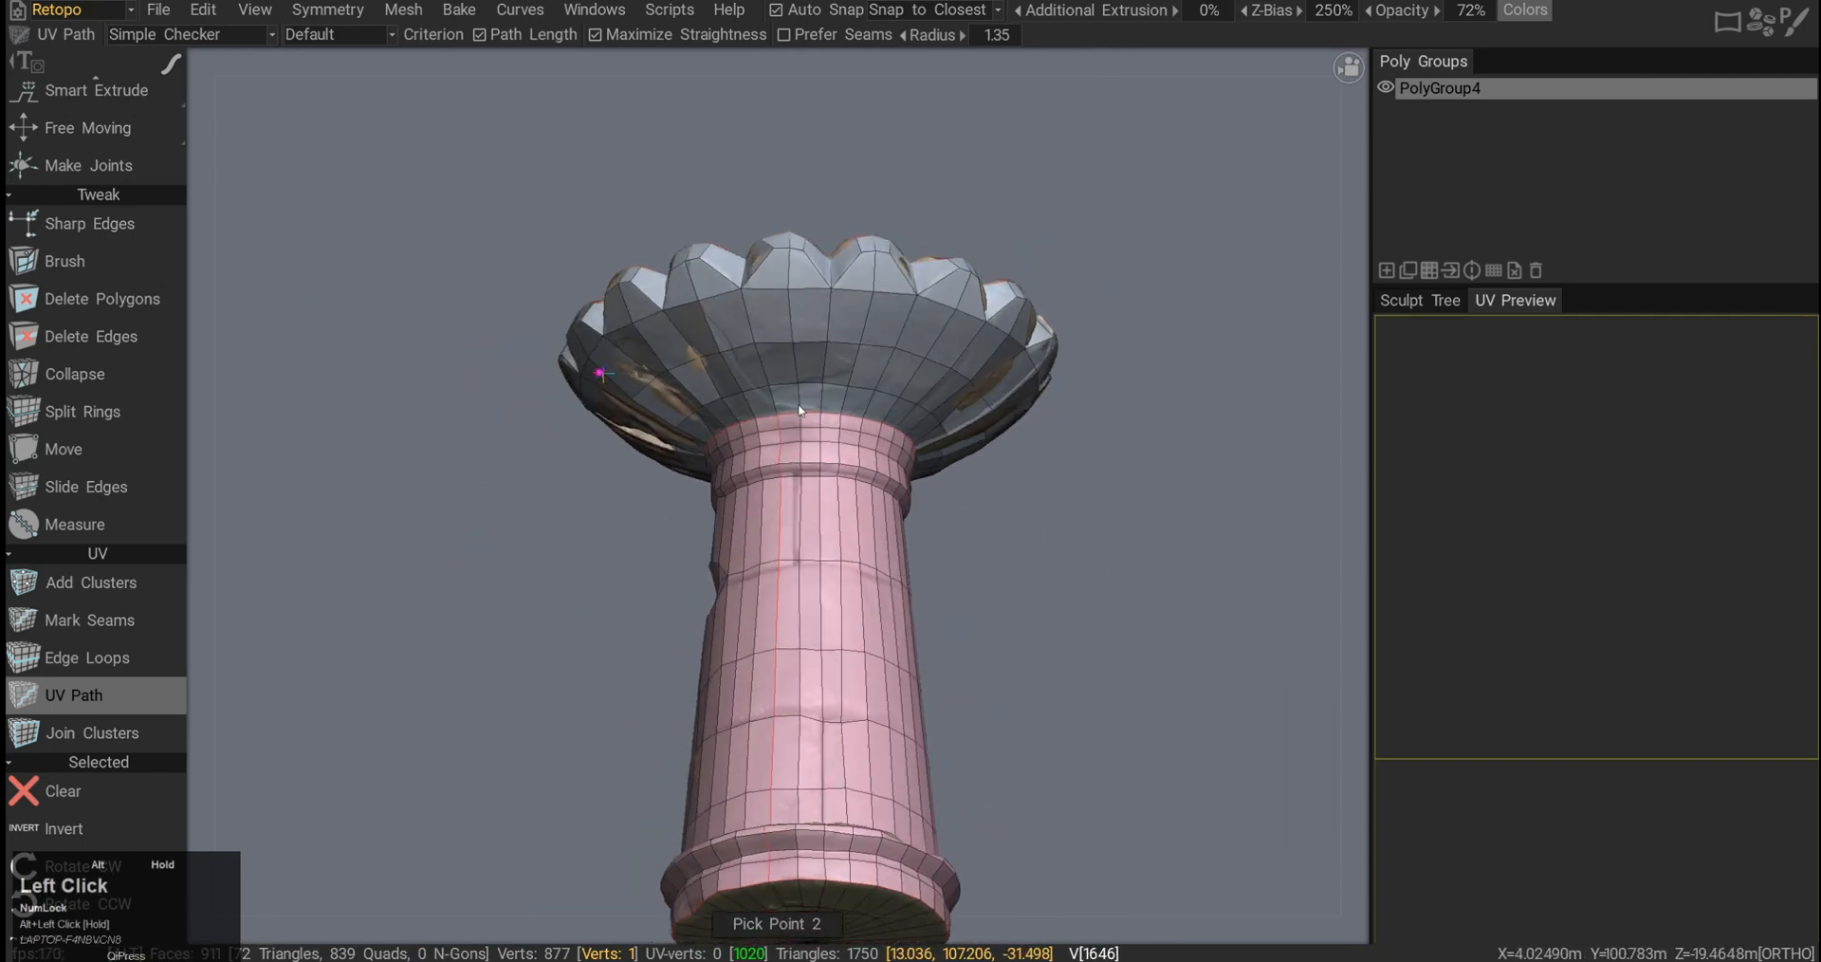
pyautogui.click(93, 732)
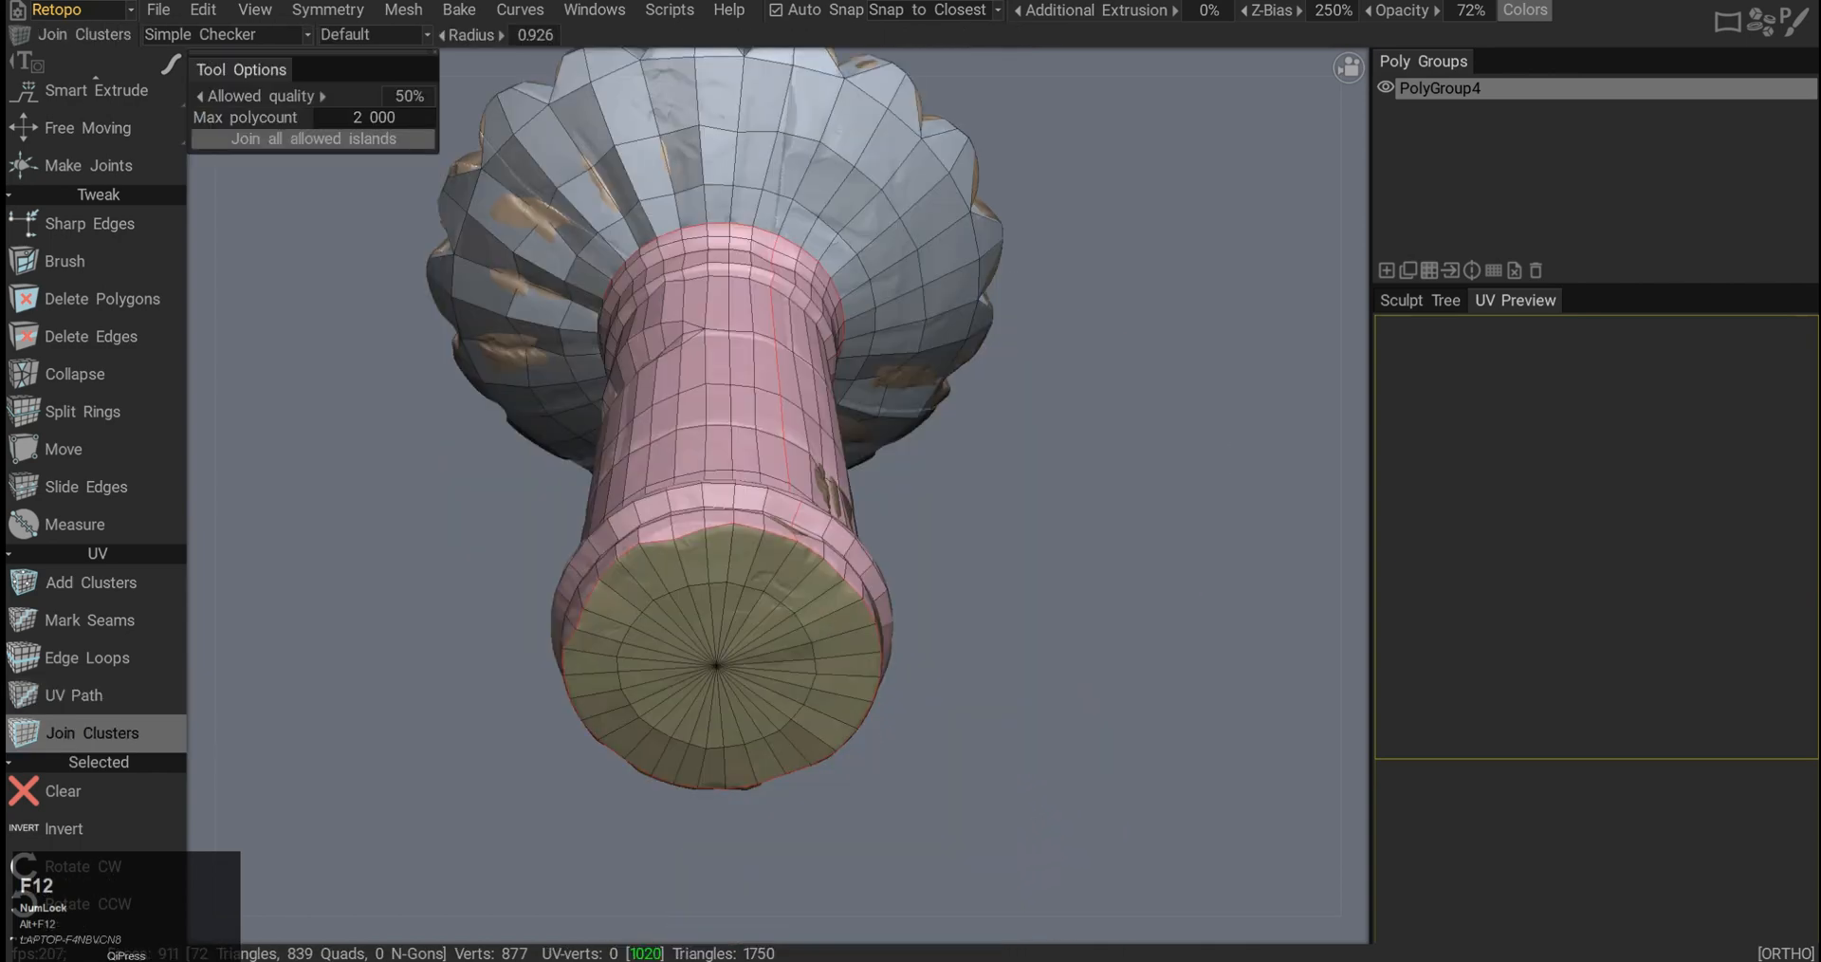